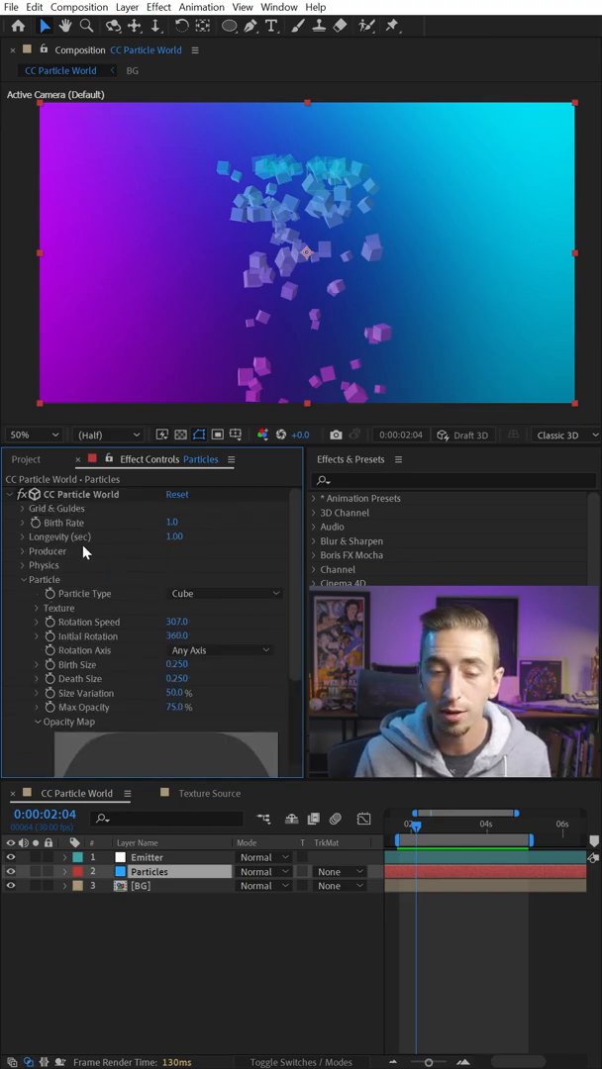
{"action": "scroll", "scroll_direction": "down", "scroll_amount": 3}
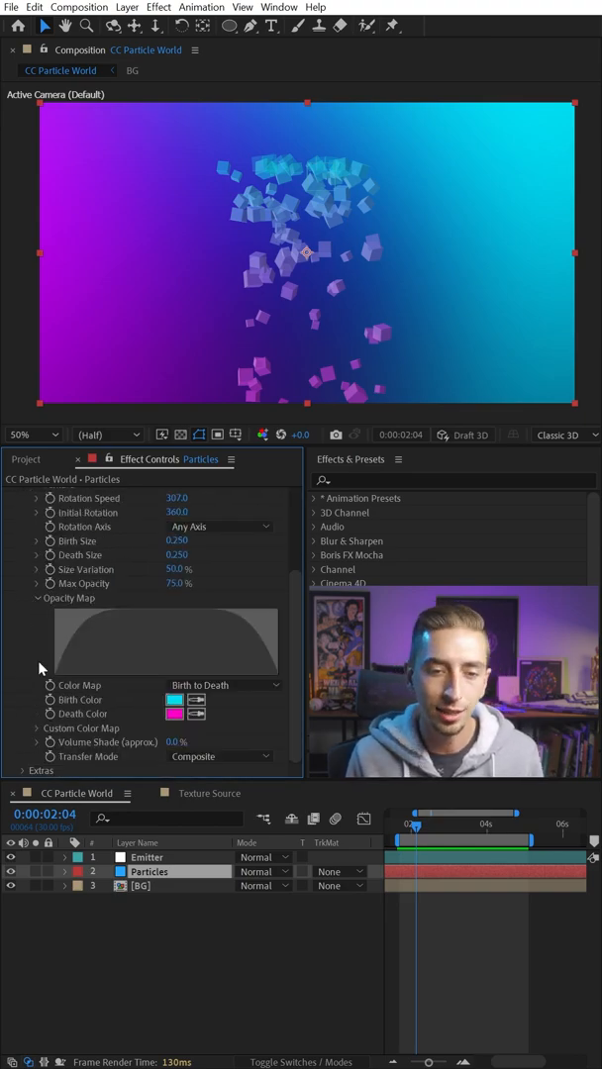
{"action": "mouse_move", "coordinate": [198, 670]}
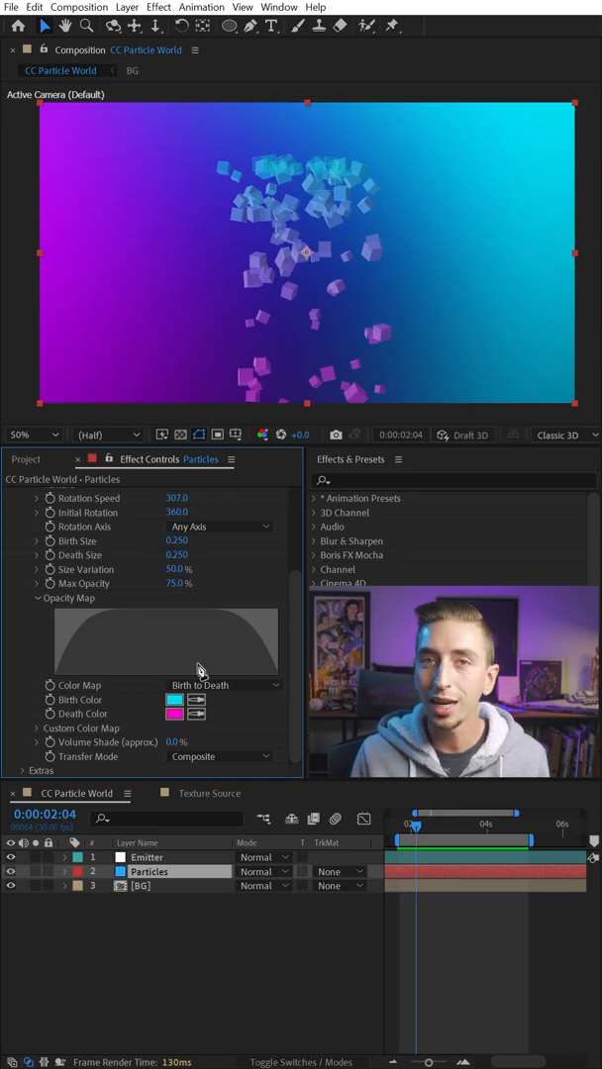